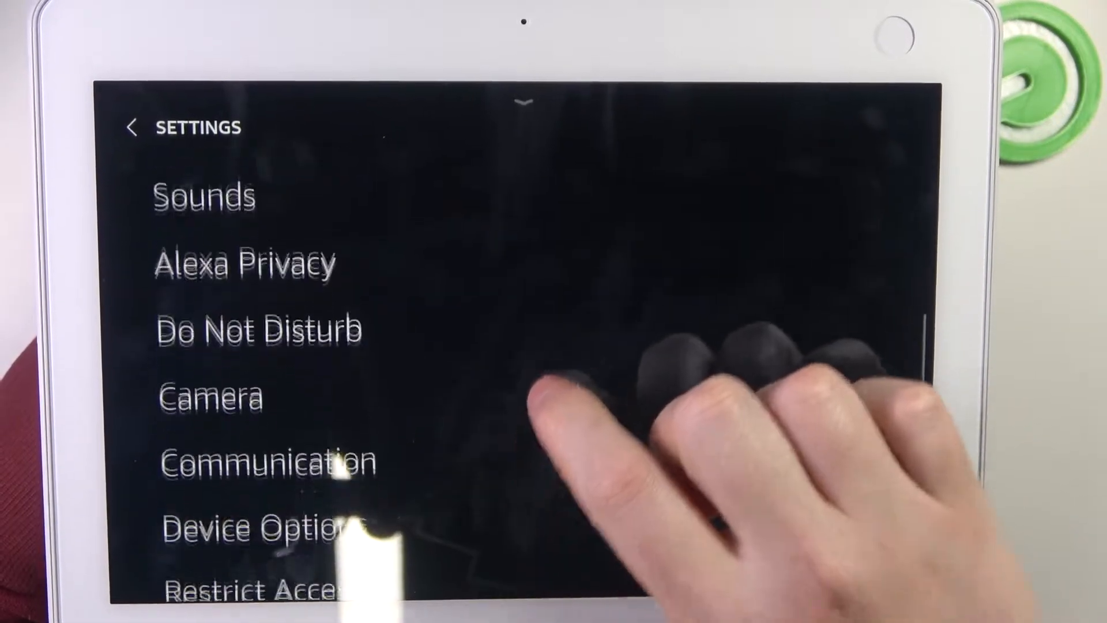
# Open Device Options from the Echo Show Settings menu
pyautogui.click(262, 528)
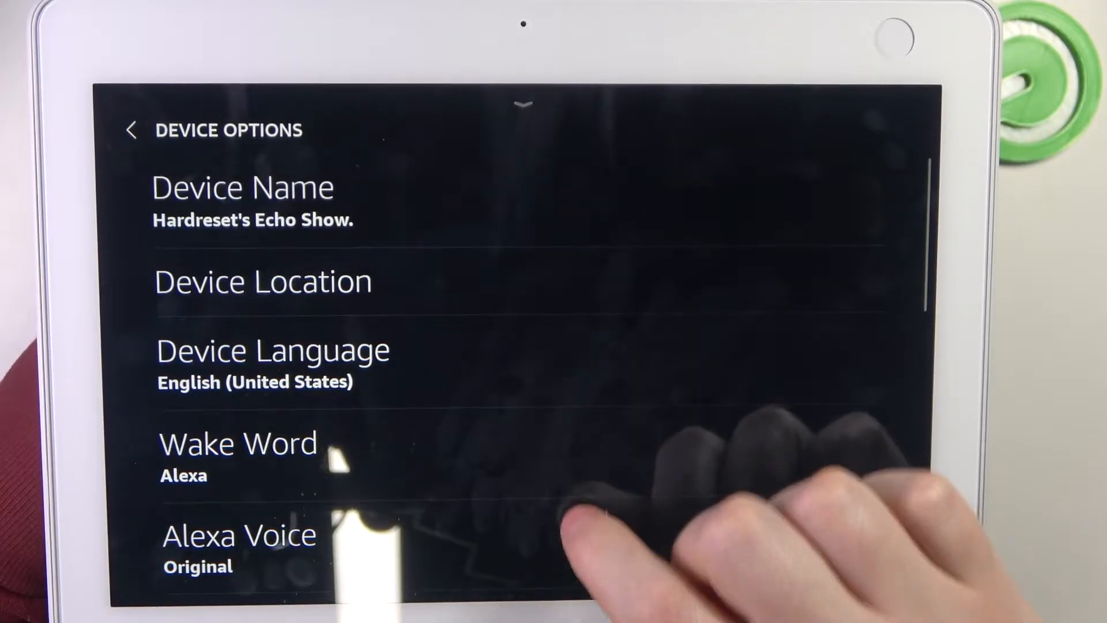